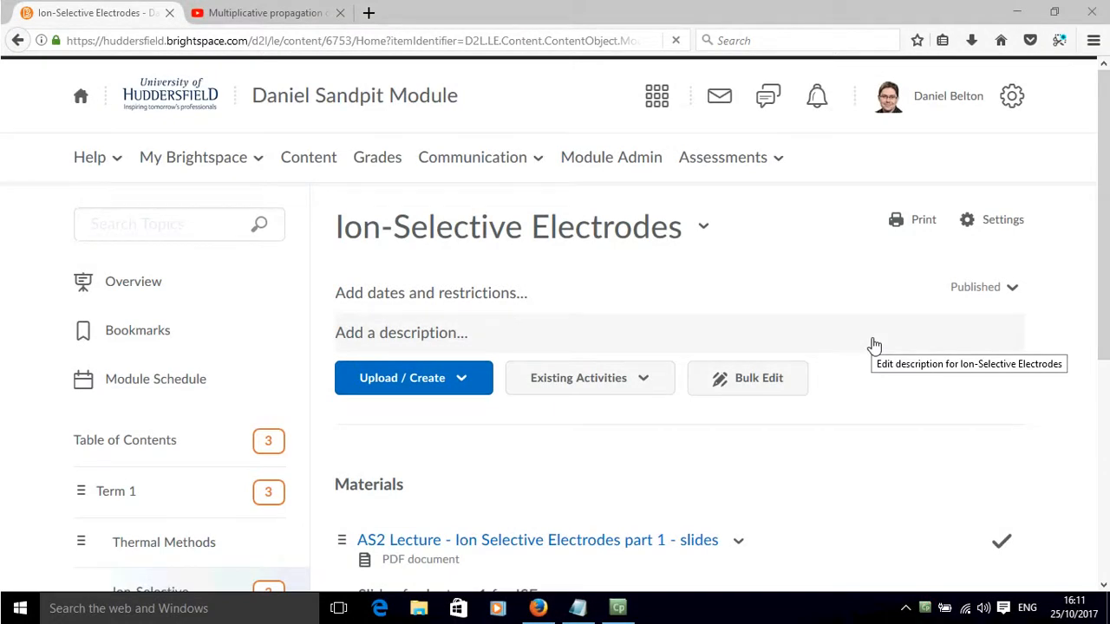
{"action": "mouse_move", "coordinate": [329, 448]}
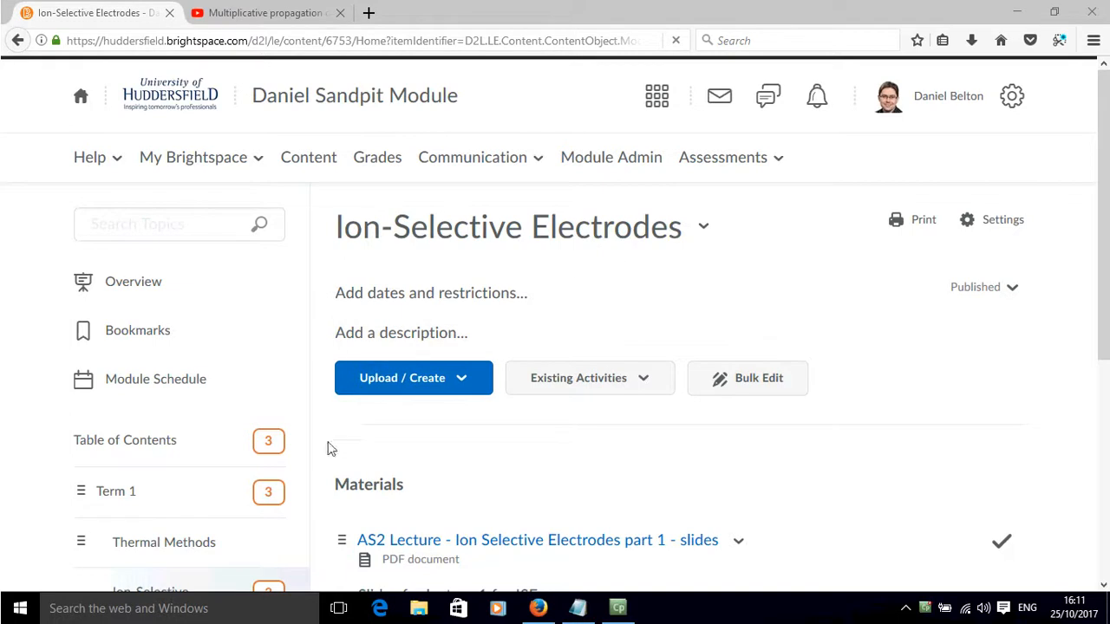
{"action": "mouse_move", "coordinate": [378, 252]}
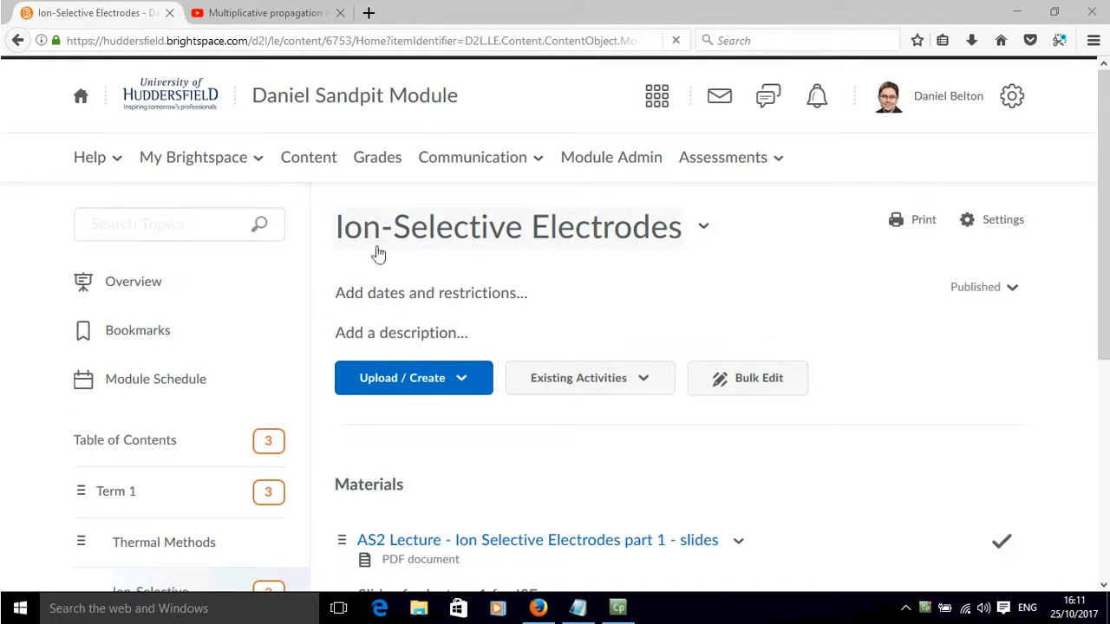
{"action": "mouse_move", "coordinate": [414, 378]}
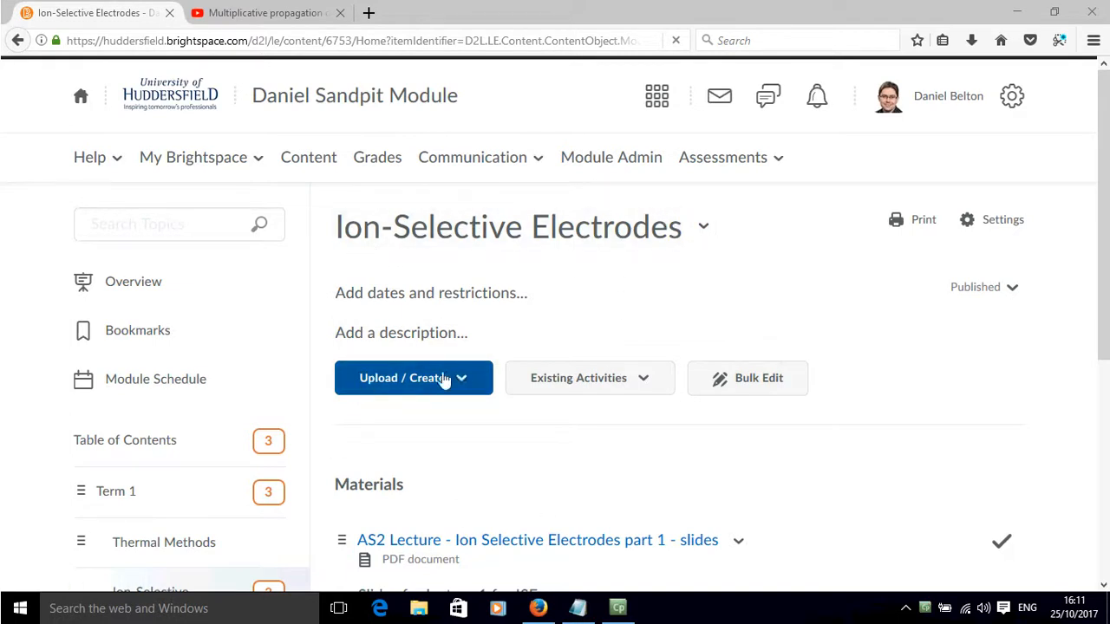
- Choose Video or Audio from the Upload / Create menu
{"action": "left_click", "coordinate": [414, 377]}
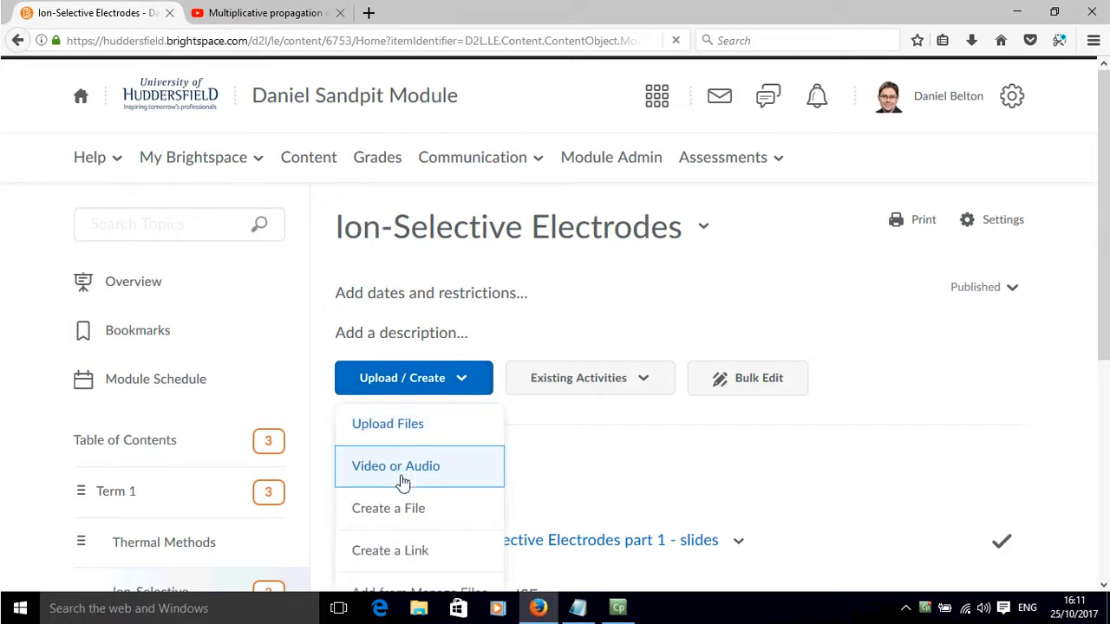
{"action": "left_click", "coordinate": [395, 466]}
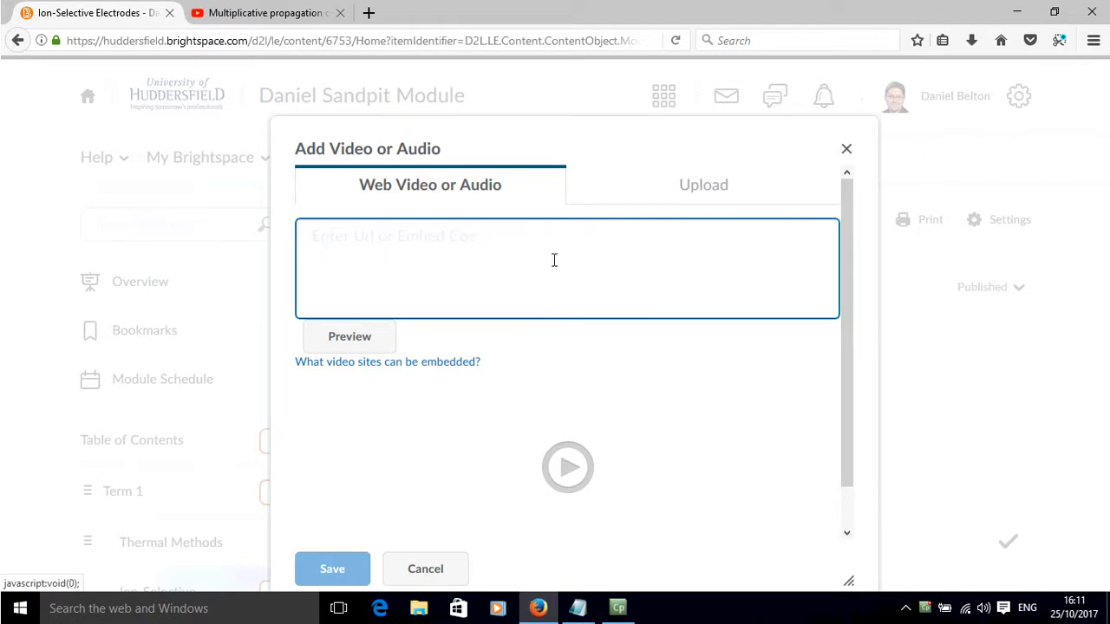
- Copy the video's youtu.be share link from YouTube and paste it into Brightspace's URL box
{"action": "left_click", "coordinate": [265, 12]}
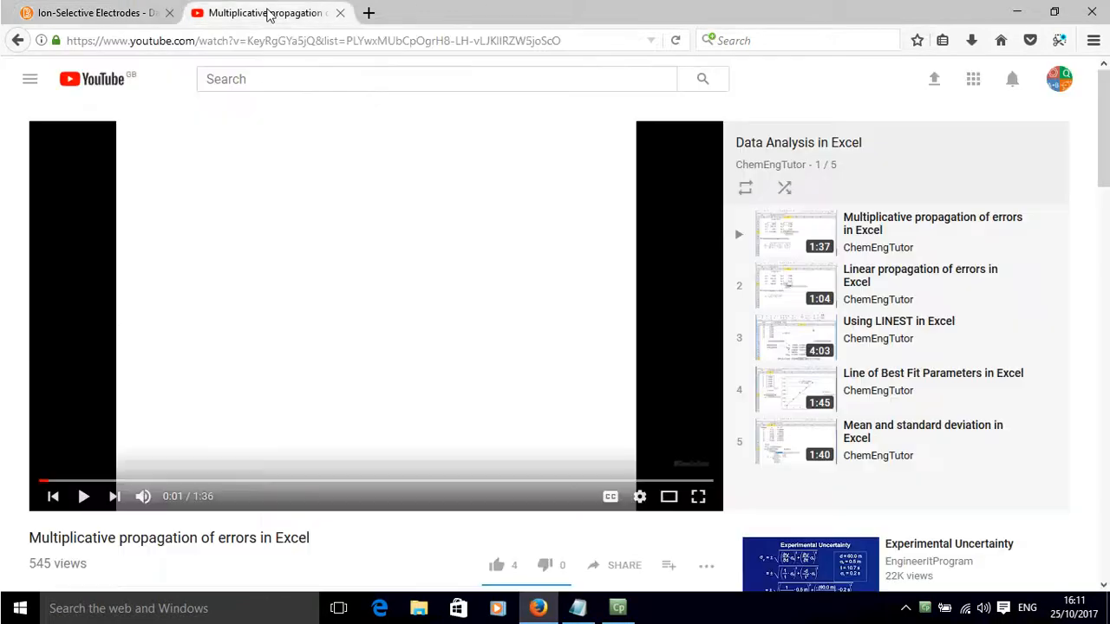
{"action": "scroll", "scroll_direction": "down", "scroll_amount": 3}
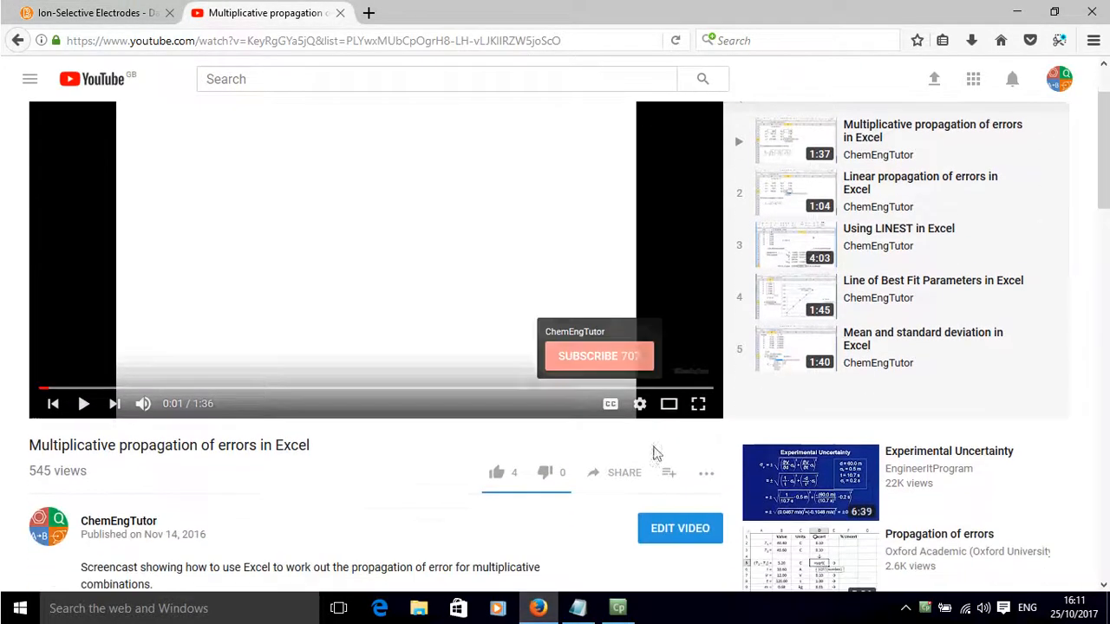
{"action": "left_click", "coordinate": [624, 473]}
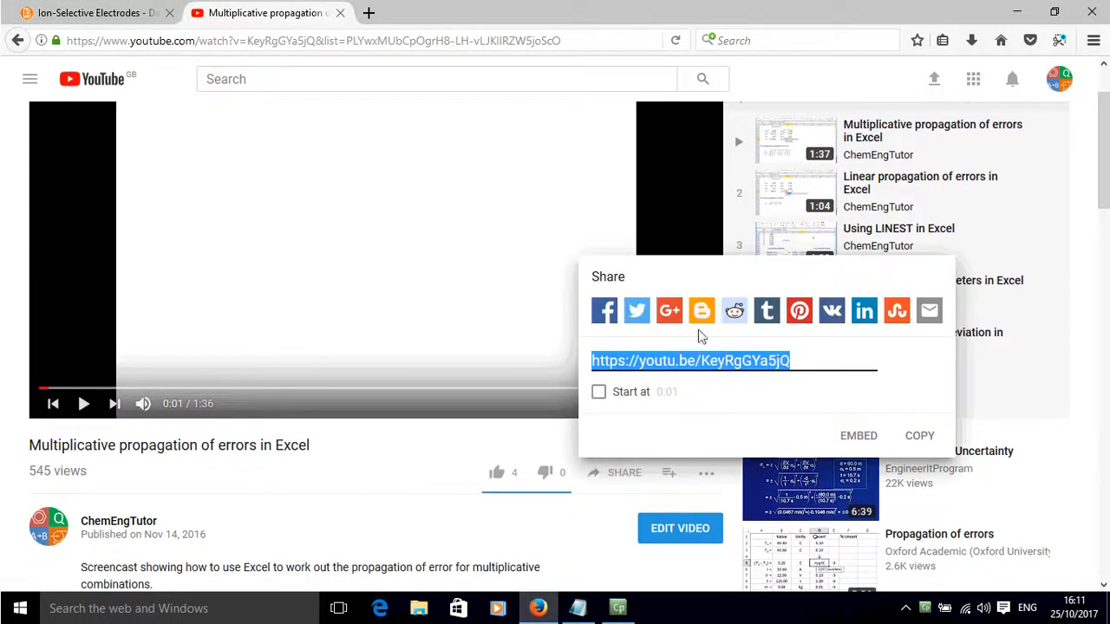
{"action": "mouse_move", "coordinate": [503, 7]}
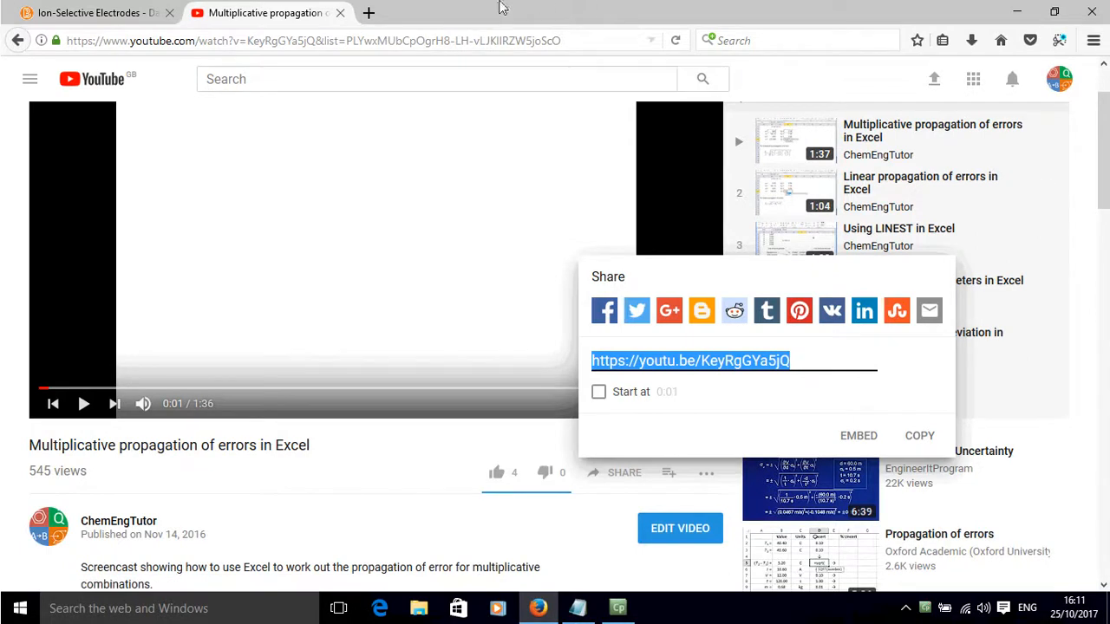
{"action": "left_click", "coordinate": [94, 13]}
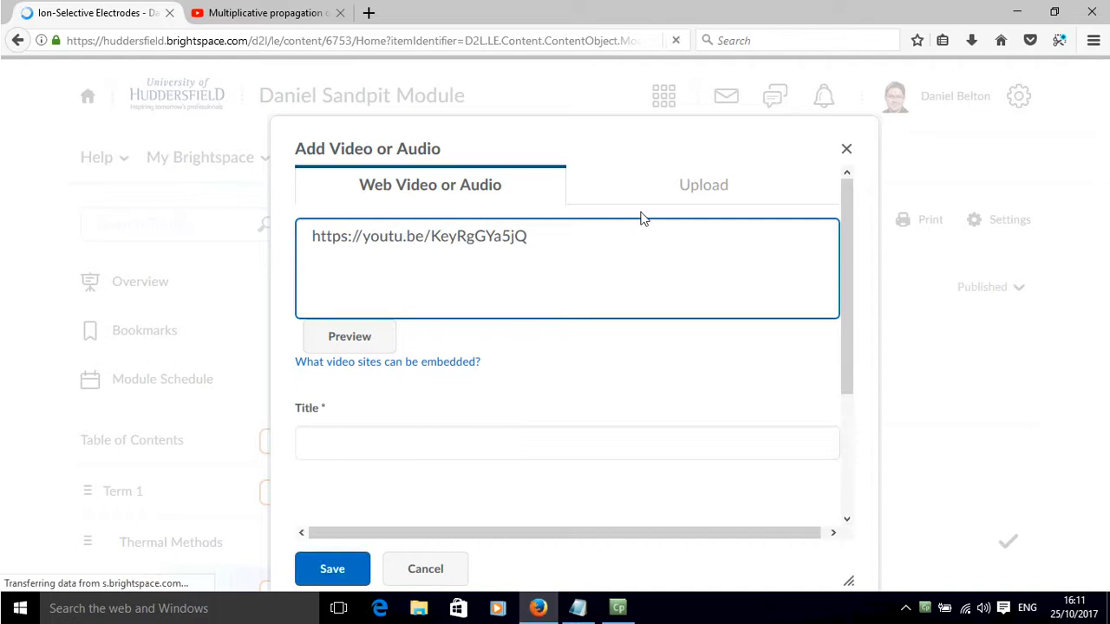
- Title the item 'Multiplicative propagation of errors in Excel' using the YouTube title, and save it
{"action": "left_click", "coordinate": [567, 442]}
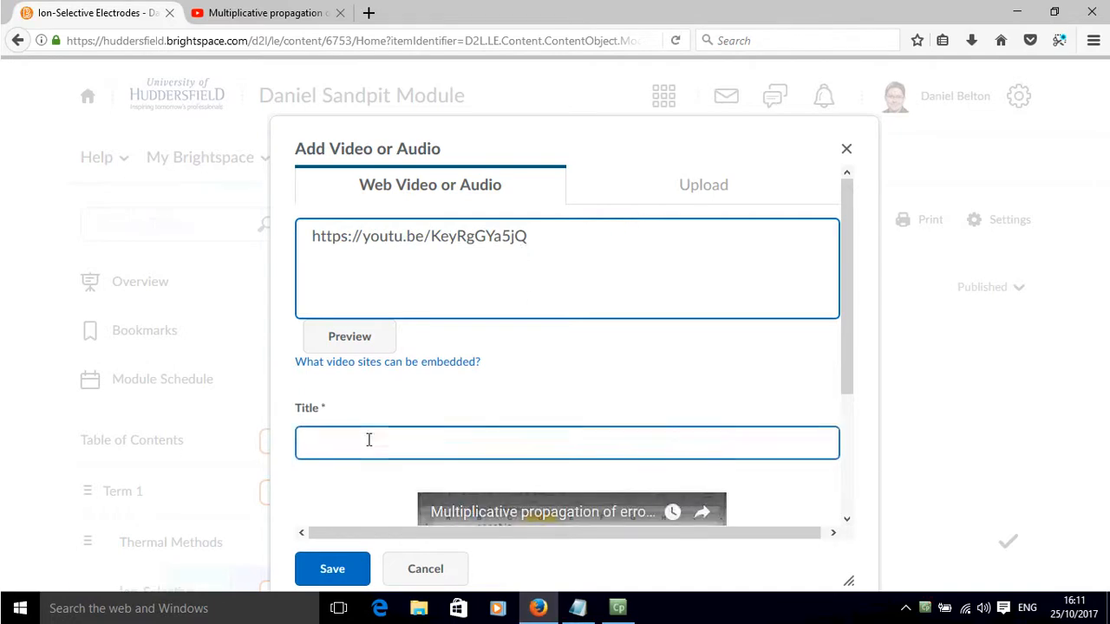
{"action": "left_click", "coordinate": [266, 12]}
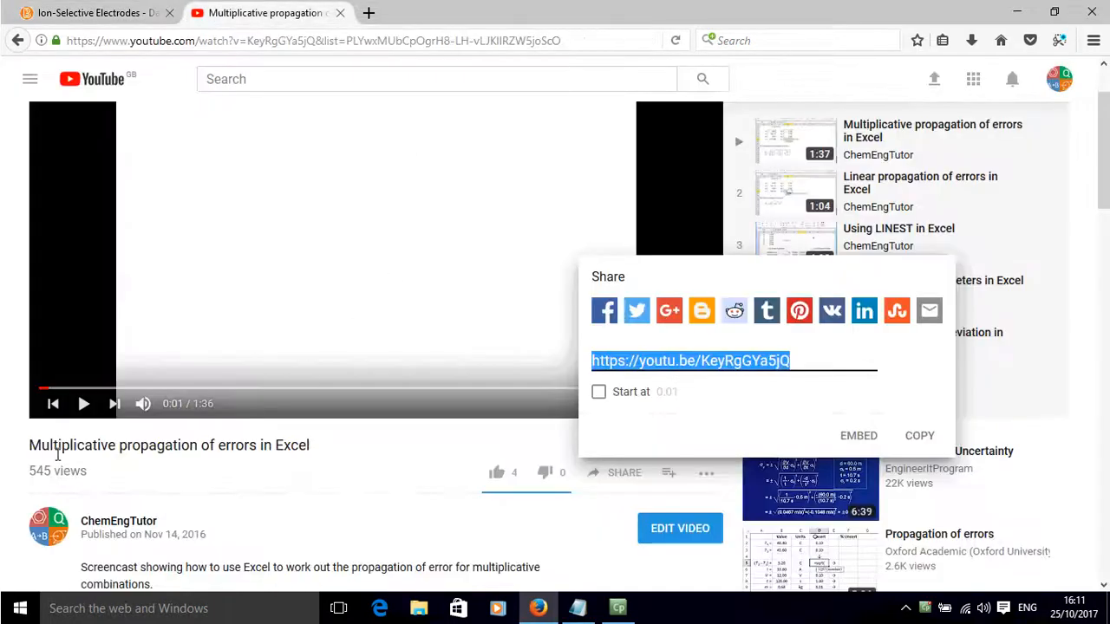
{"action": "left_click", "coordinate": [95, 12]}
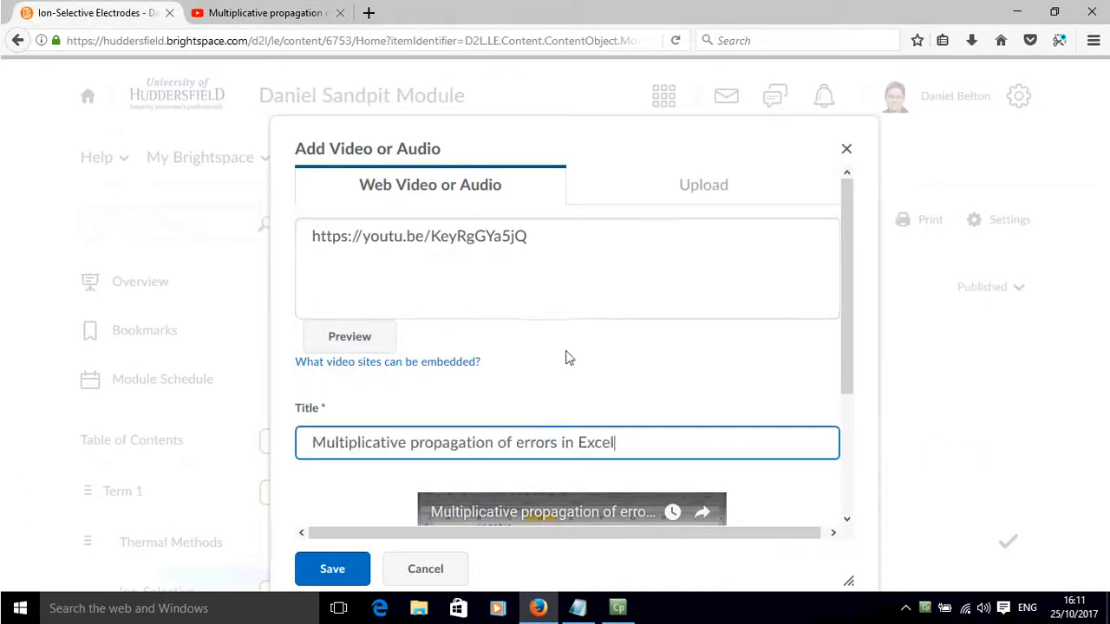
{"action": "left_click", "coordinate": [332, 569]}
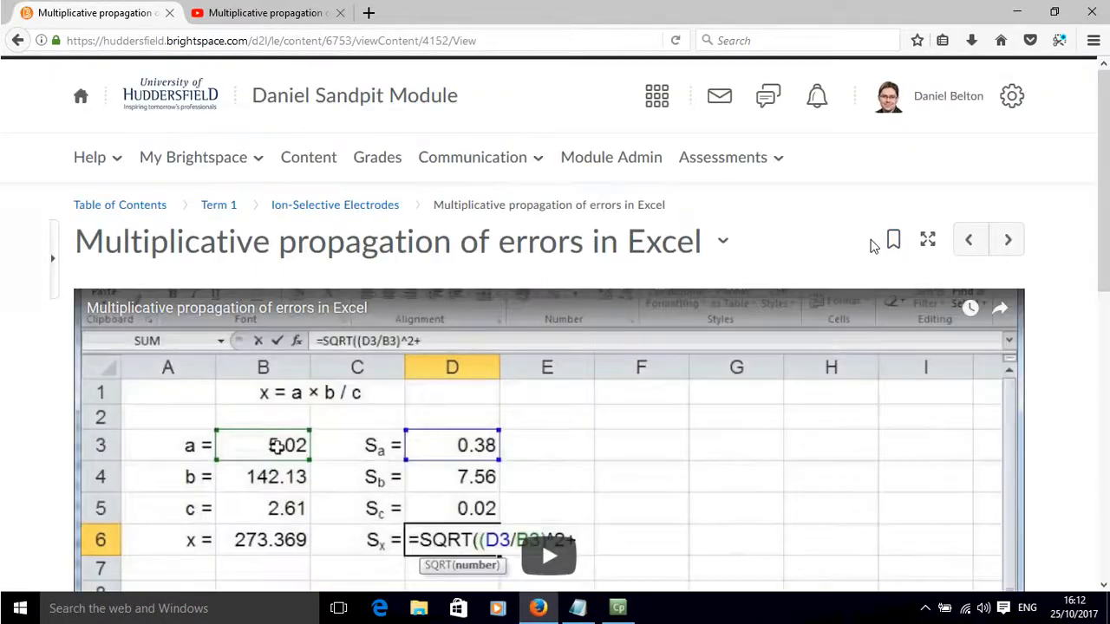
{"action": "scroll", "scroll_direction": "down", "scroll_amount": 3}
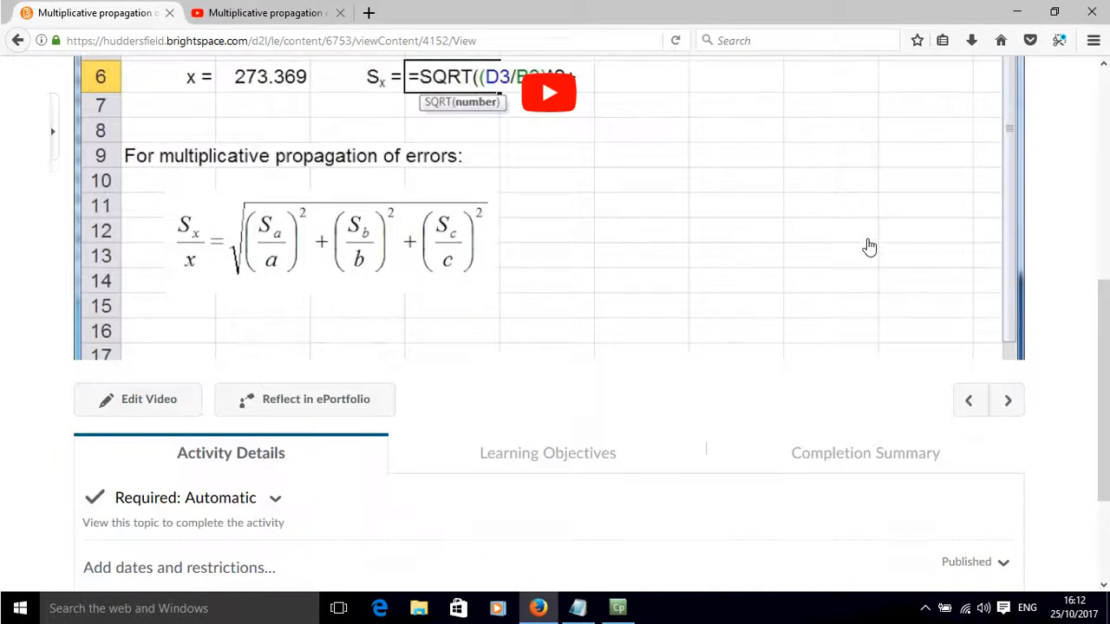
{"action": "scroll", "scroll_direction": "up", "scroll_amount": 3}
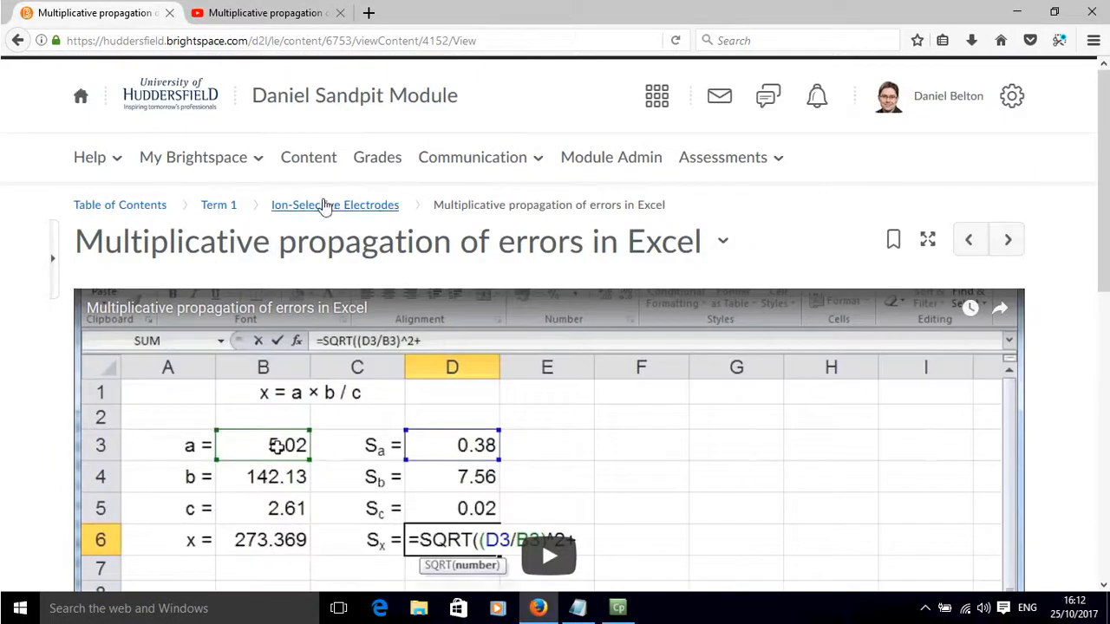
- Go back to Ion-Selective Electrodes and check Materials for the new video item
{"action": "left_click", "coordinate": [335, 205]}
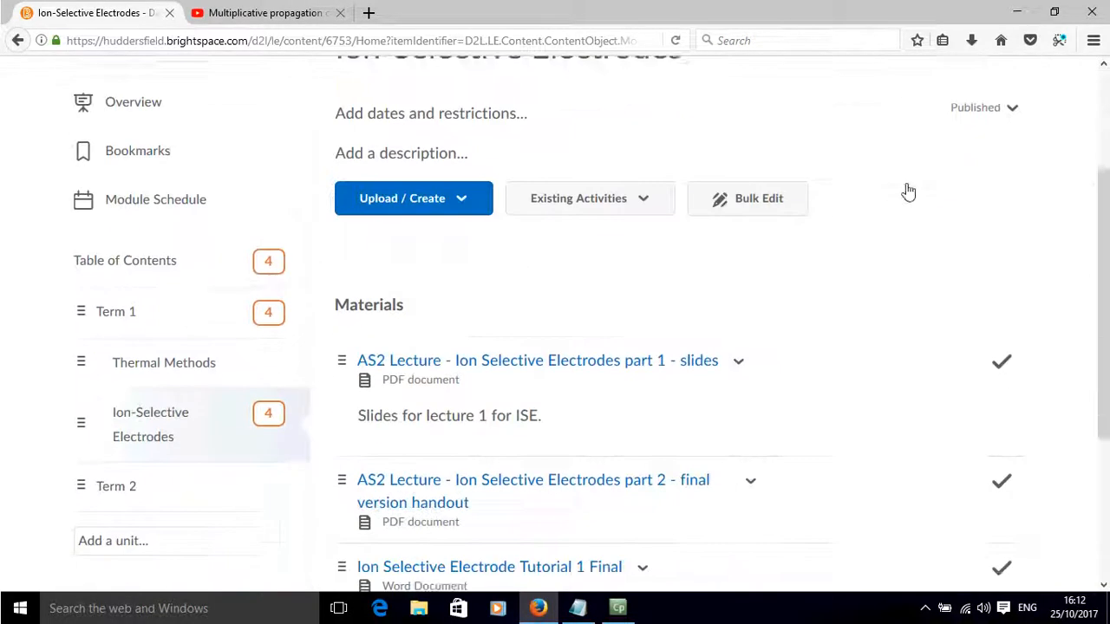
{"action": "scroll", "scroll_direction": "down", "scroll_amount": 3}
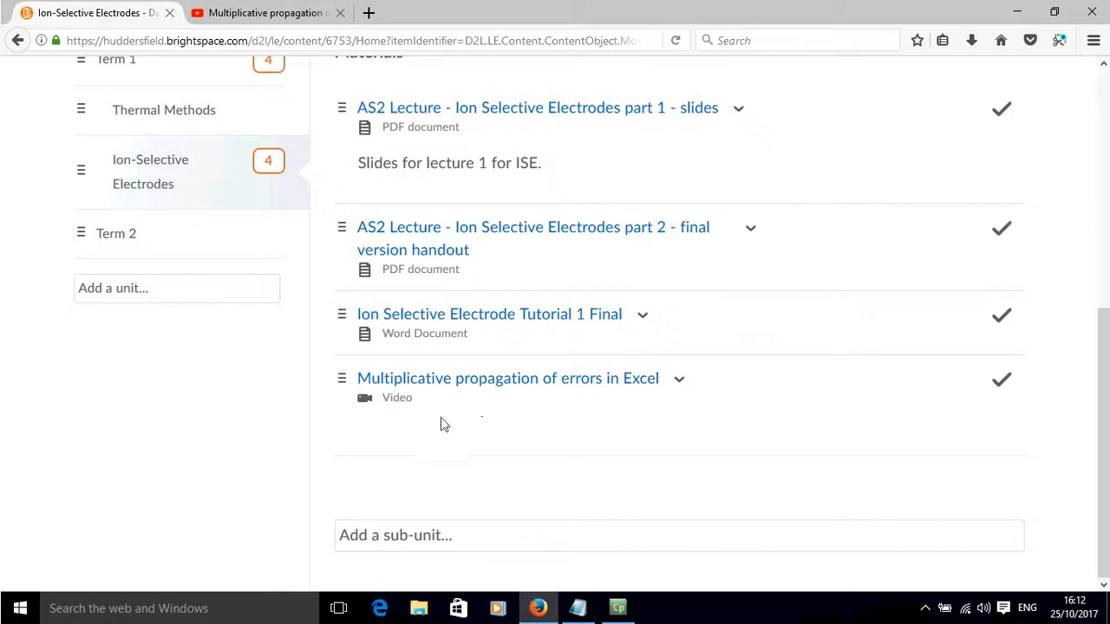
{"action": "scroll", "scroll_direction": "up", "scroll_amount": 3}
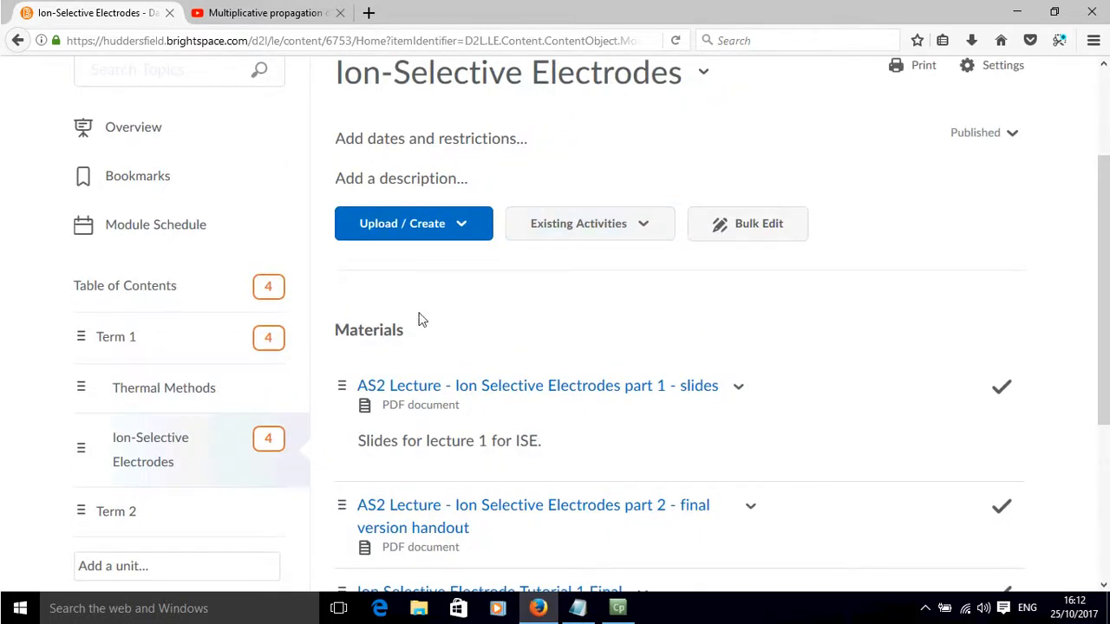
{"action": "scroll", "scroll_direction": "down", "scroll_amount": 3}
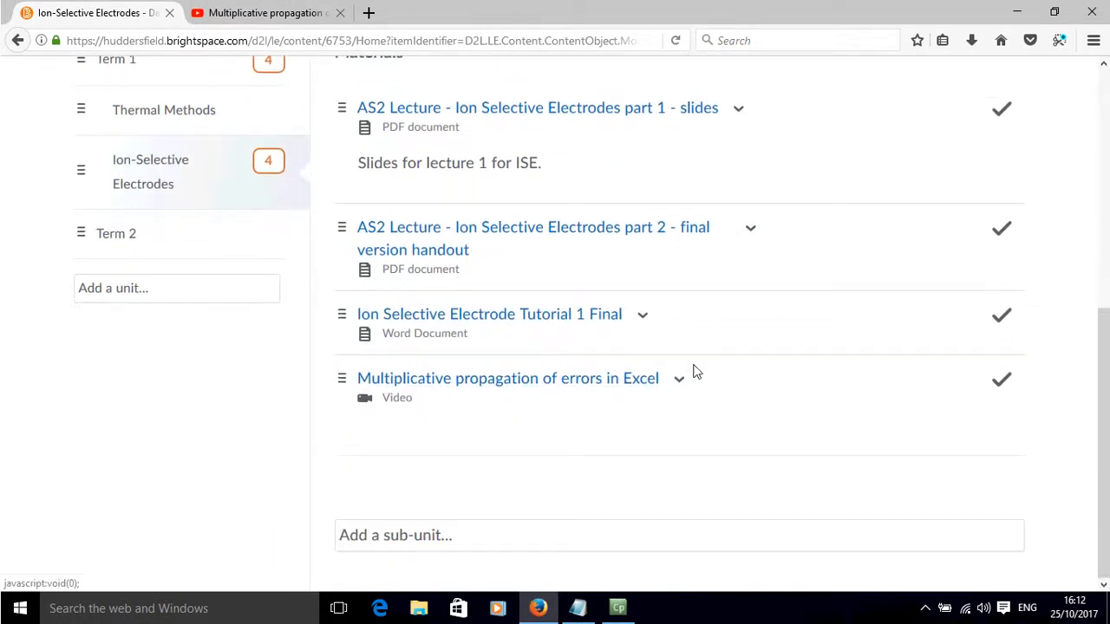